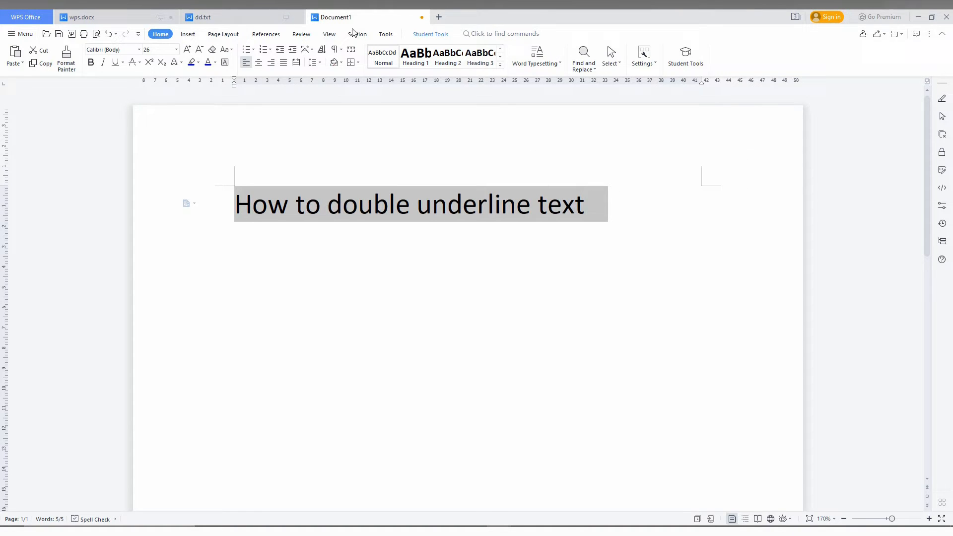
mouse_move(114, 61)
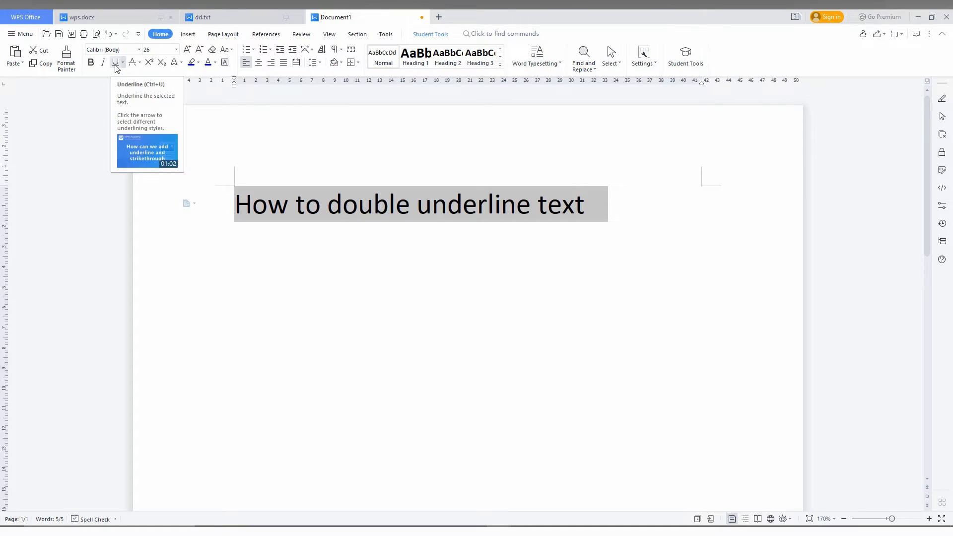
Step: Apply a double underline to the selected heading 'How to double underline text'
click(115, 61)
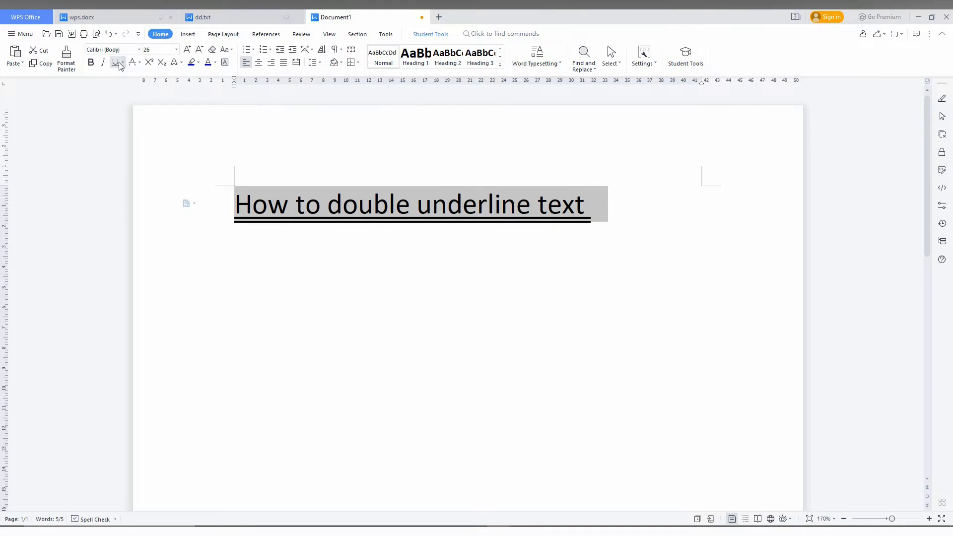
mouse_move(119, 63)
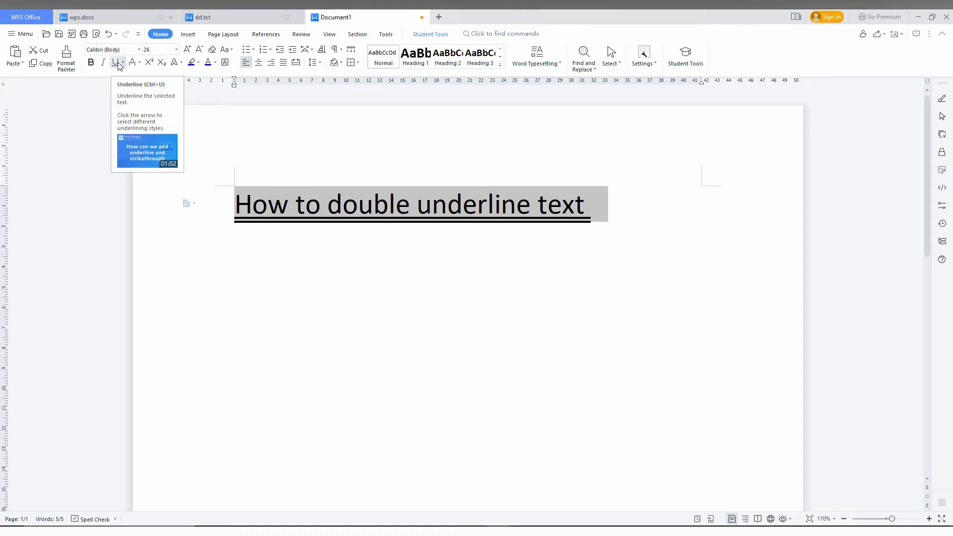
mouse_move(118, 64)
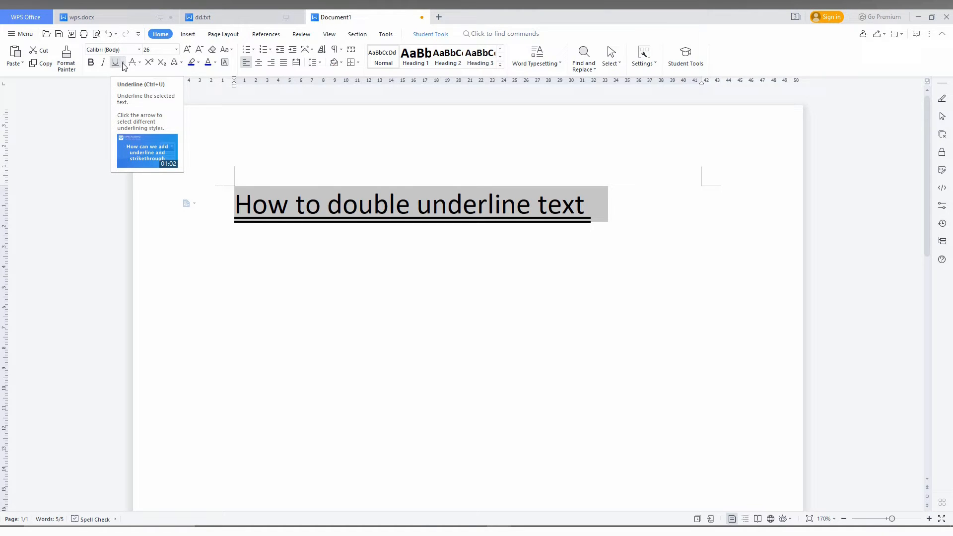
click(138, 63)
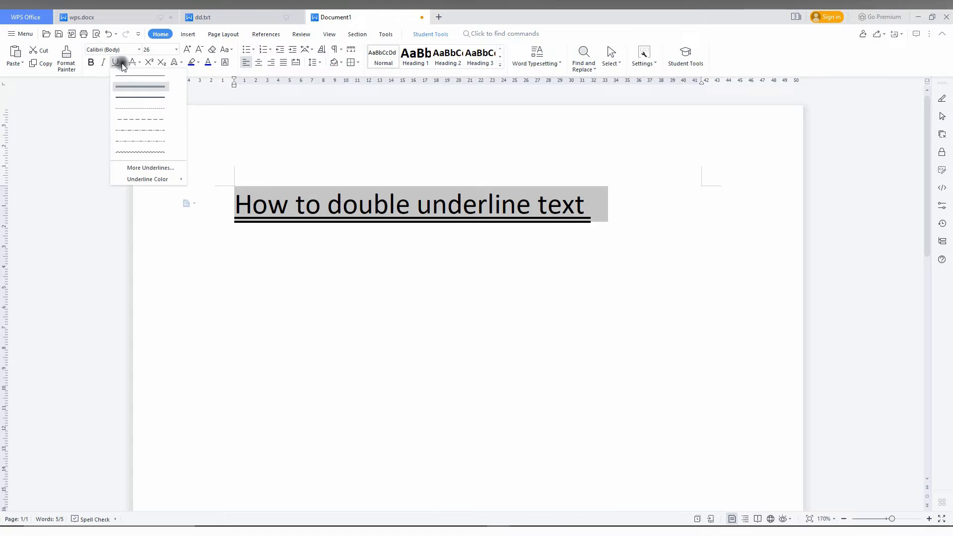
click(140, 88)
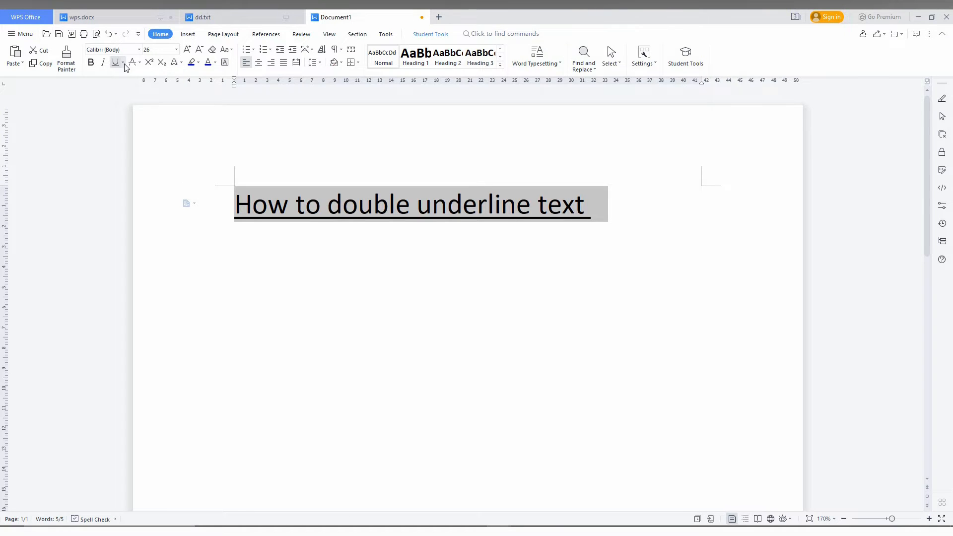
click(124, 62)
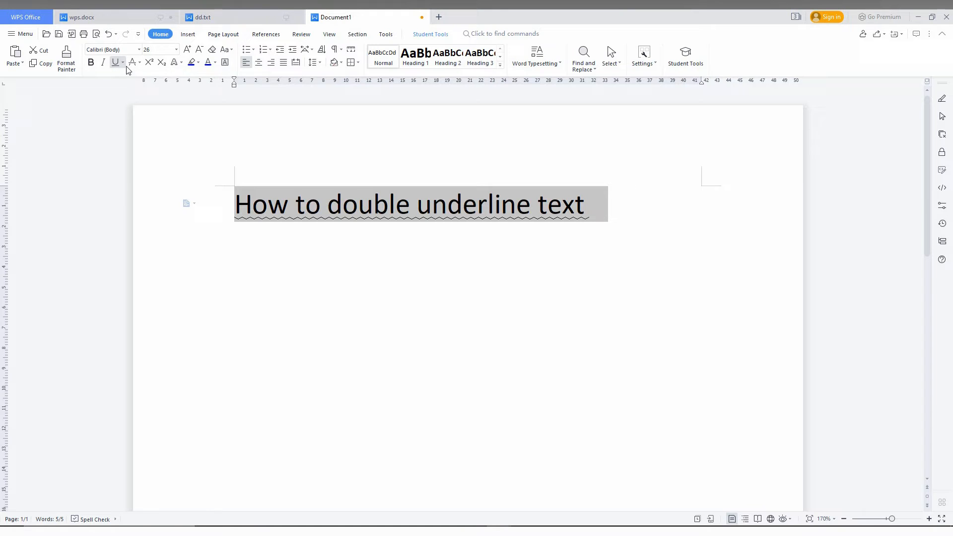
click(123, 62)
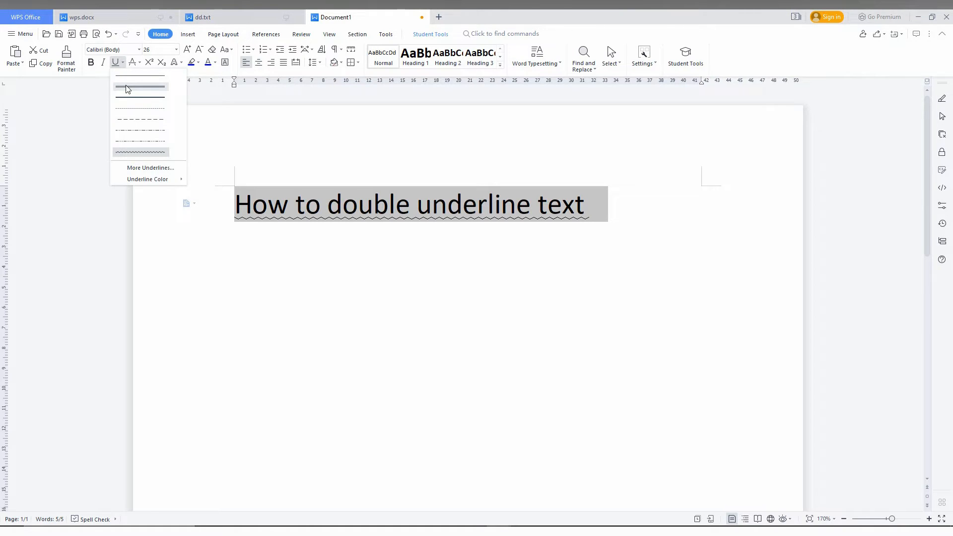
click(140, 88)
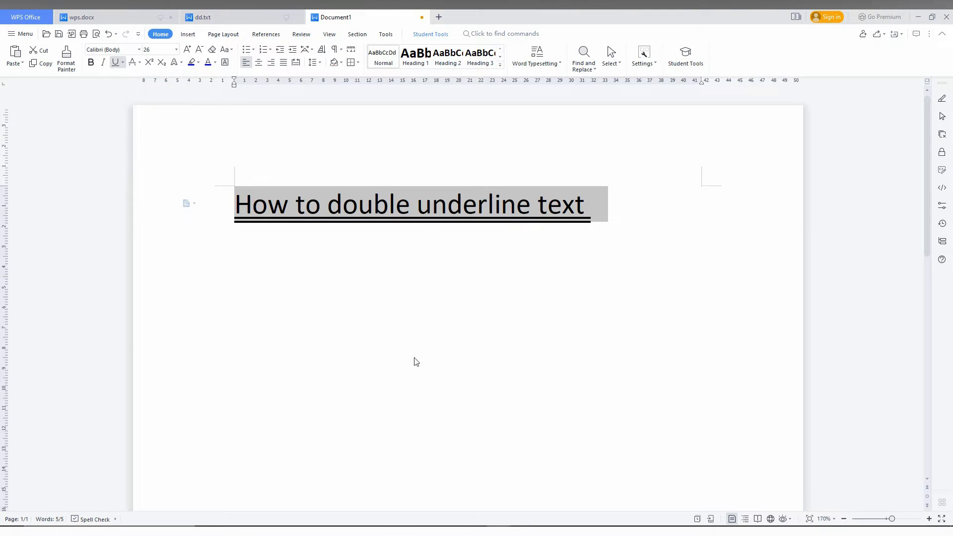
click(653, 229)
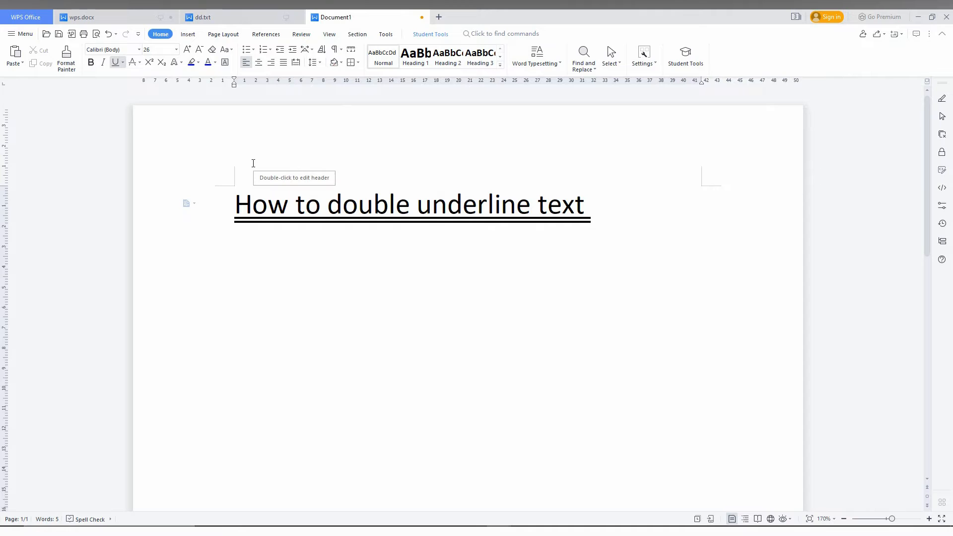
mouse_move(158, 137)
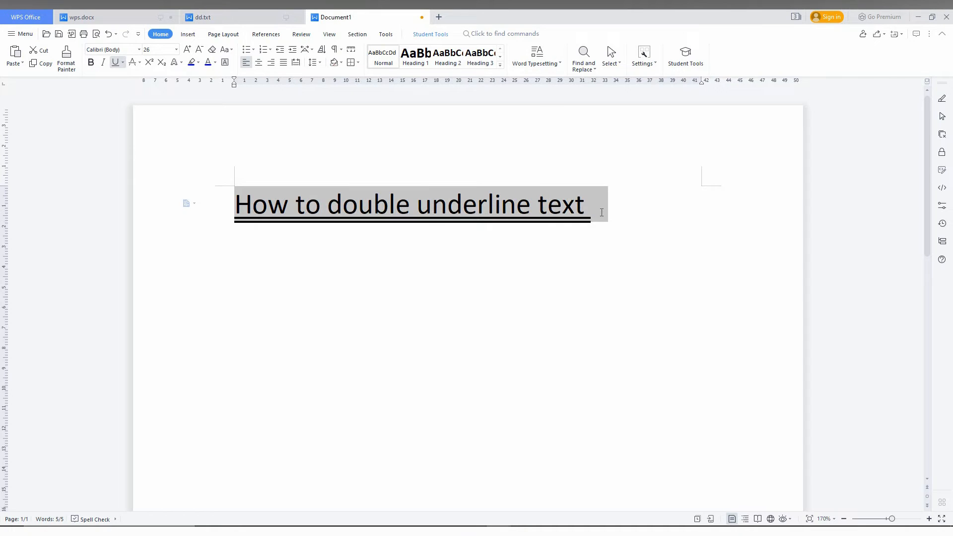
Step: Recolor the heading's double underline orange, then set it back to black
click(123, 62)
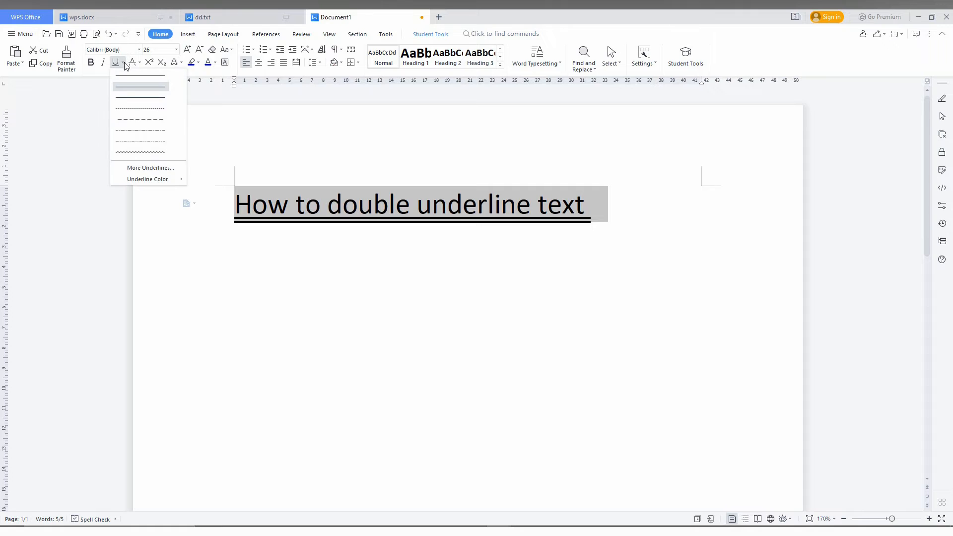
click(147, 179)
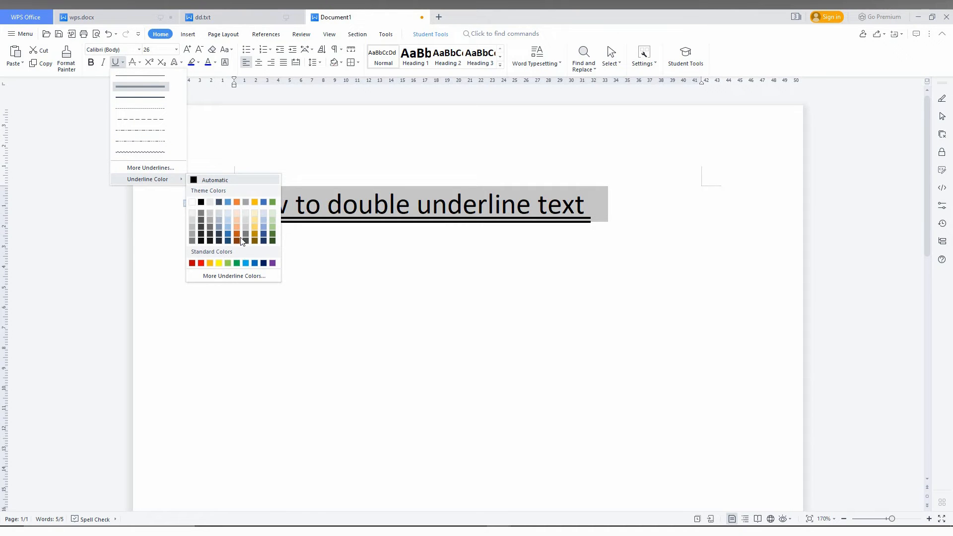
click(236, 233)
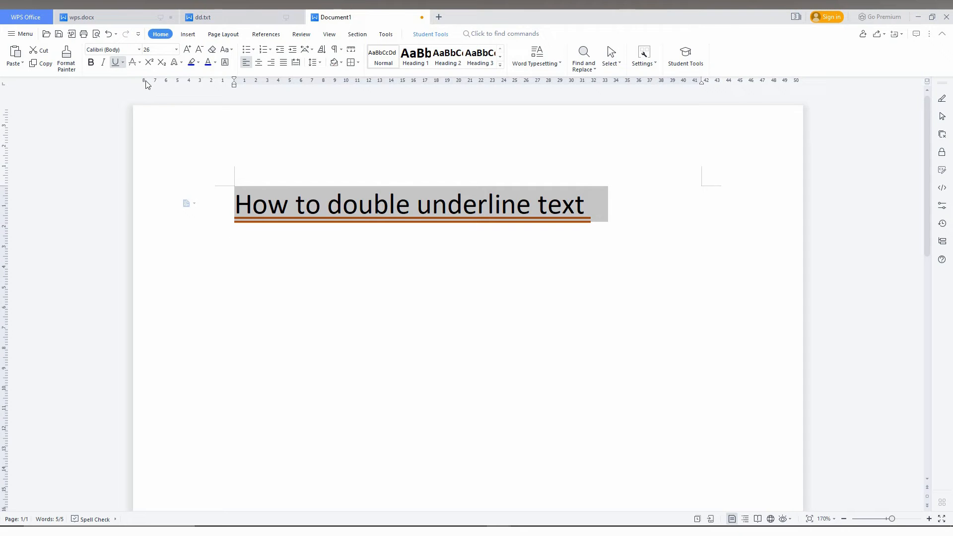
click(126, 63)
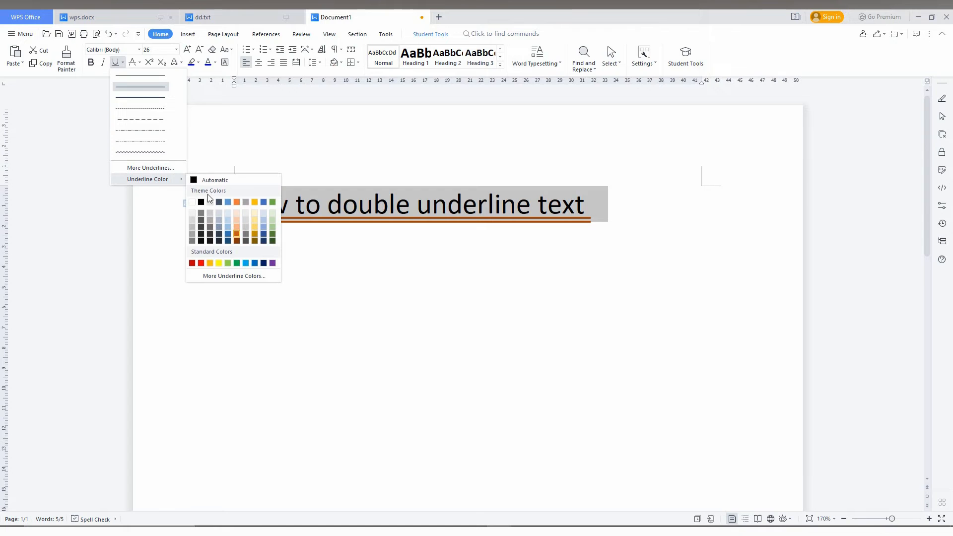
click(215, 180)
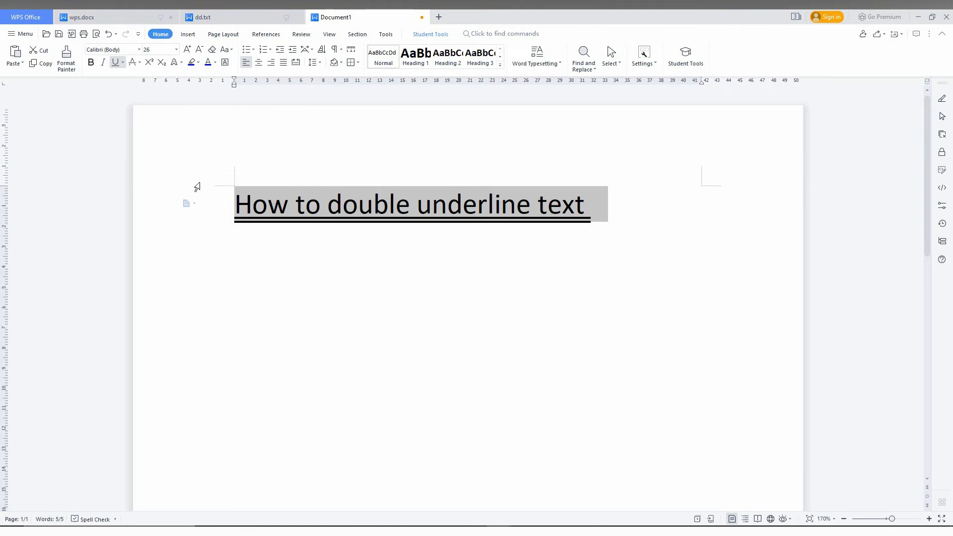
click(124, 63)
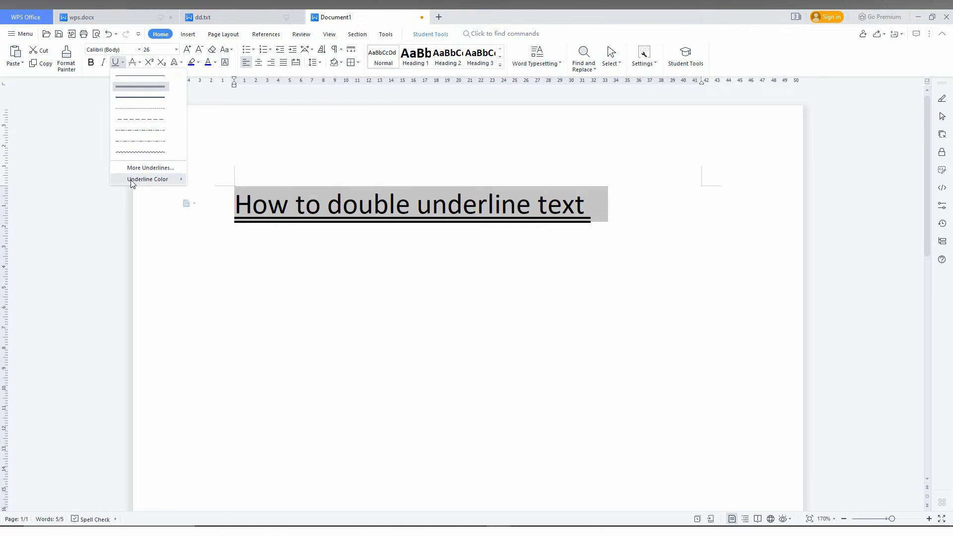
Step: In the Font dialog via More Underlines, set Font style Bold with the double-line underline style
click(150, 167)
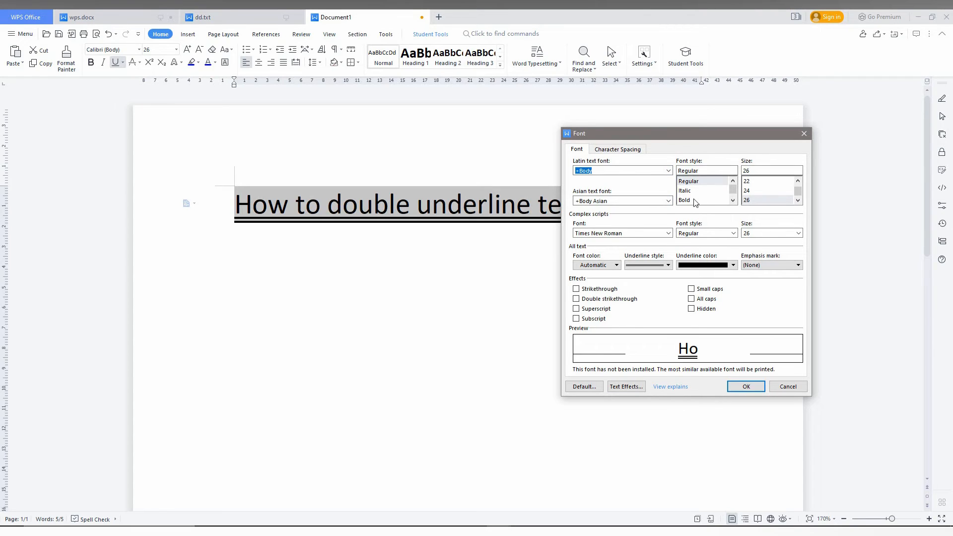
click(685, 199)
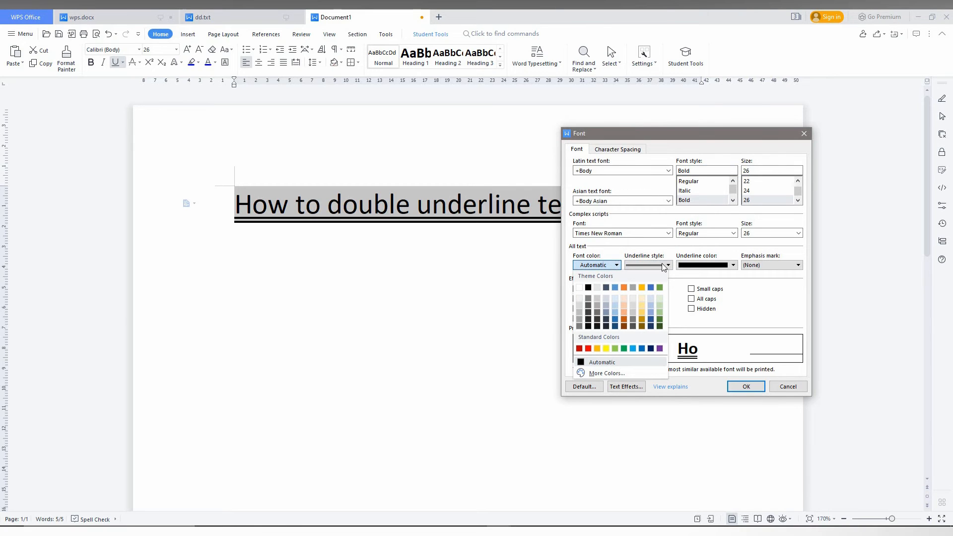
click(667, 265)
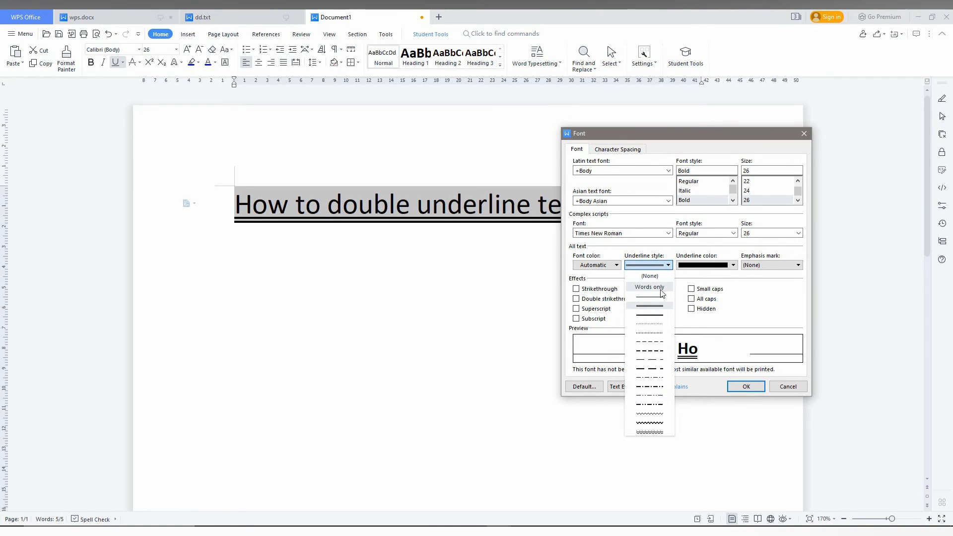
click(738, 264)
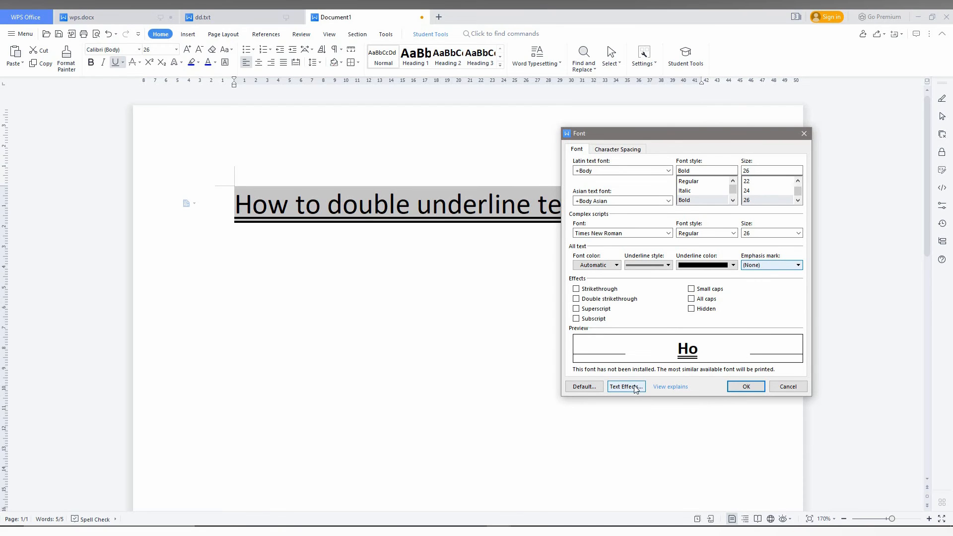
Step: Glance at Character Spacing, then confirm the Font dialog to make the heading bold
click(617, 149)
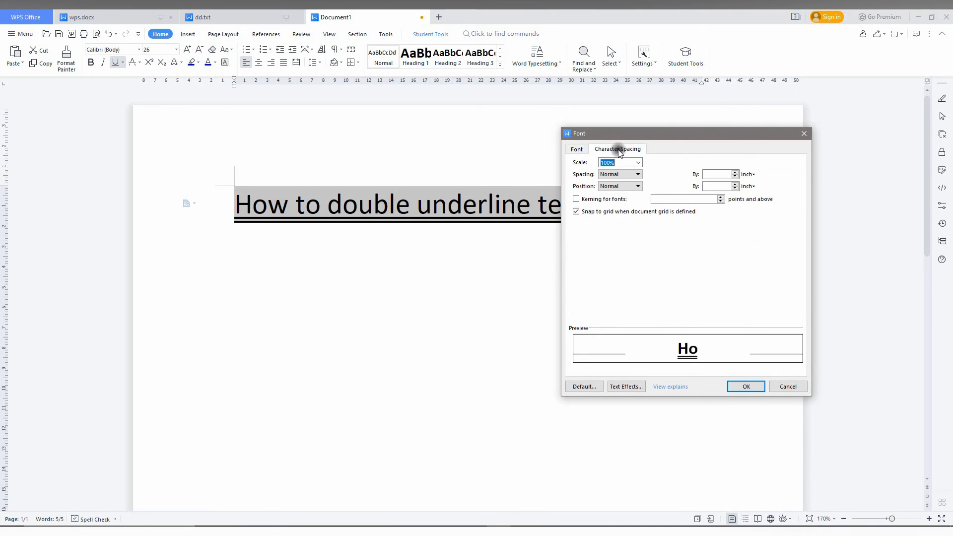
click(576, 149)
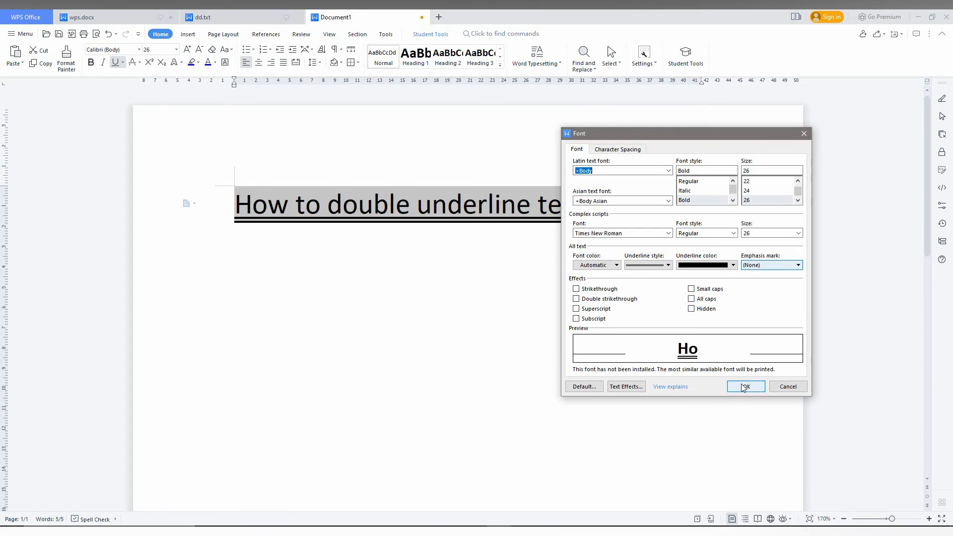
click(744, 386)
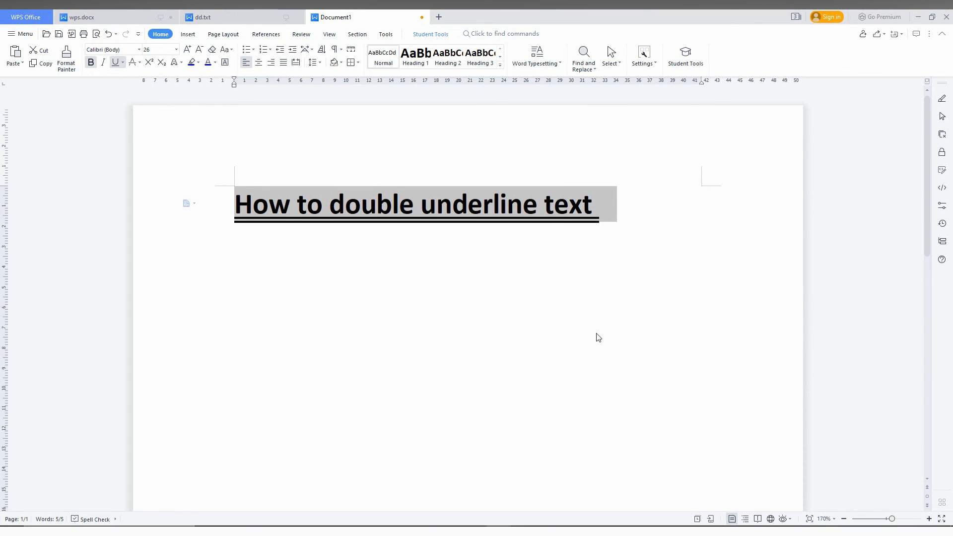